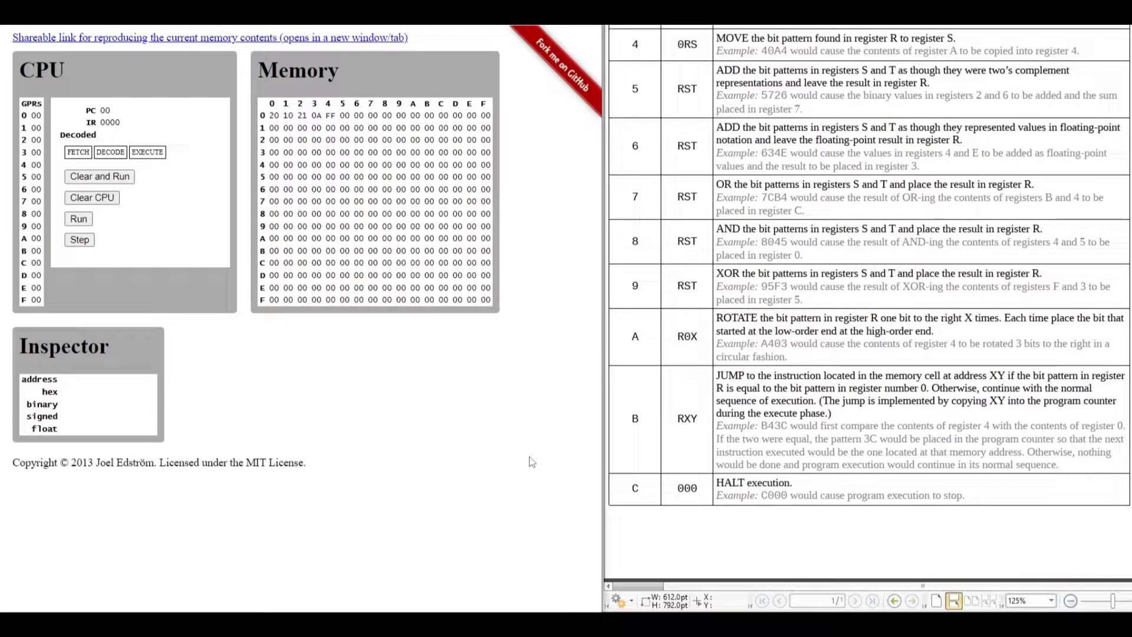
mouse_move(565, 459)
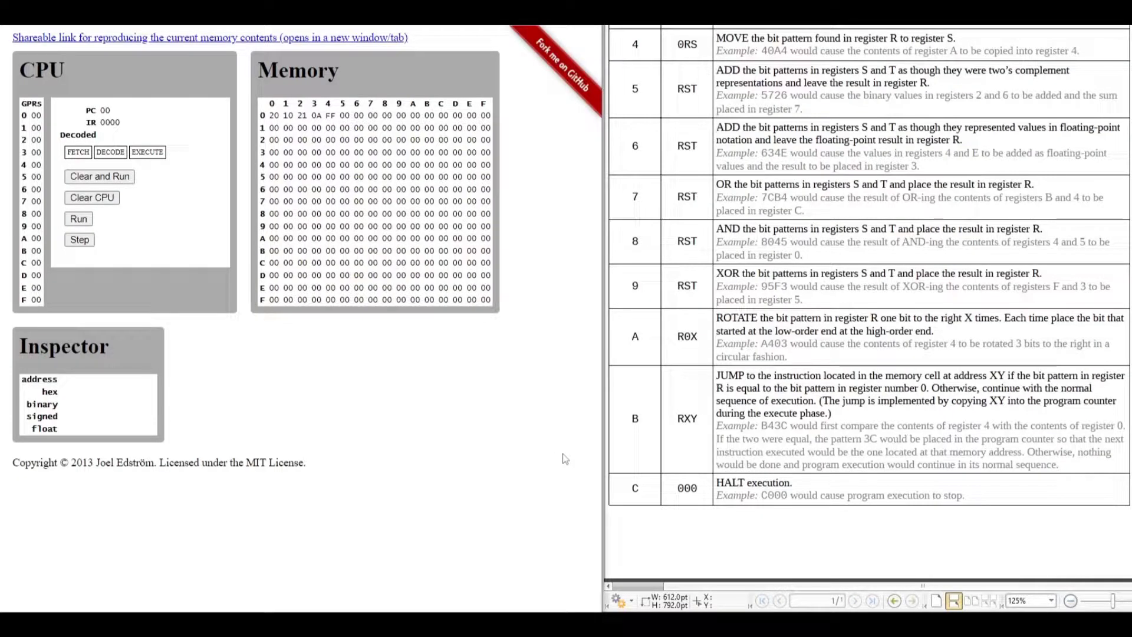
mouse_move(415, 360)
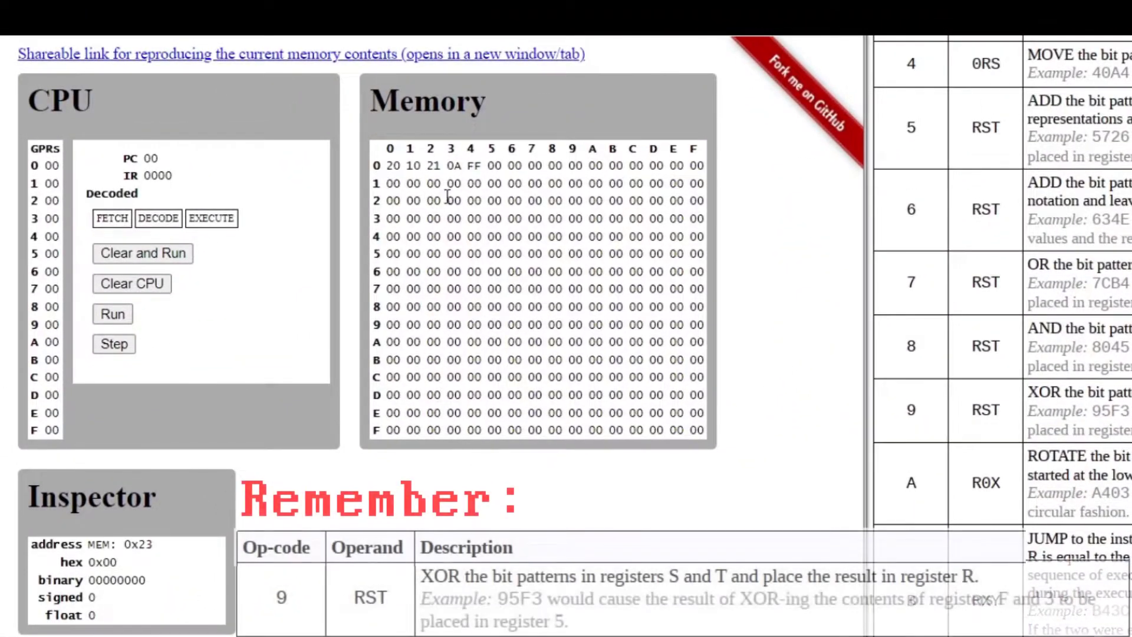
Enter 22 at address 04 and begin filling FF, 23, 01 into addresses 05–07.
click(474, 165)
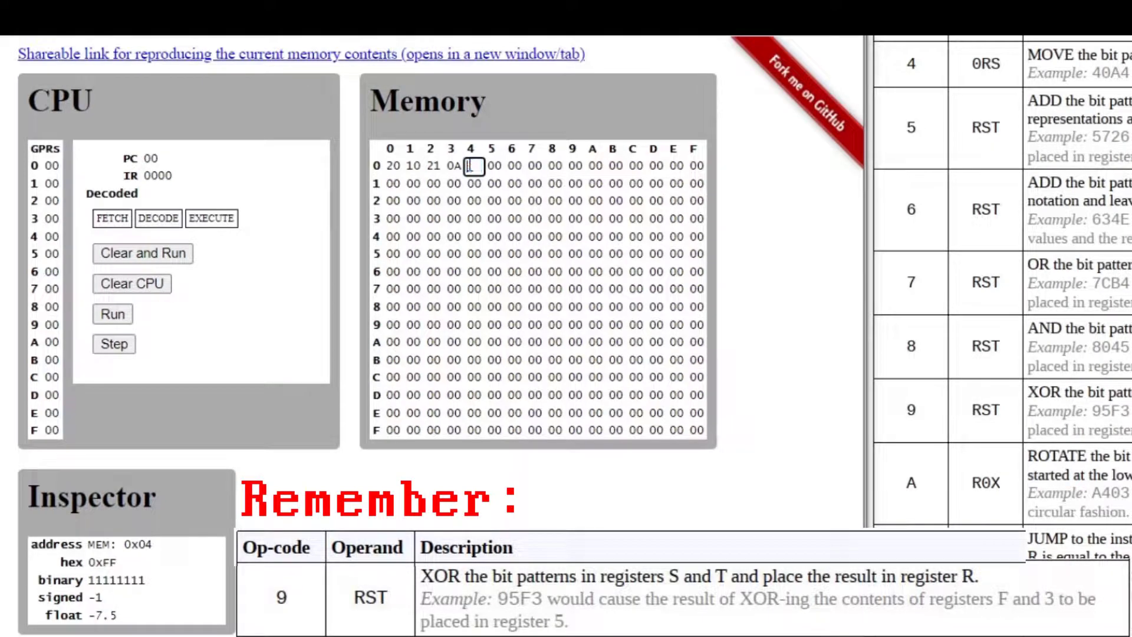
click(388, 165)
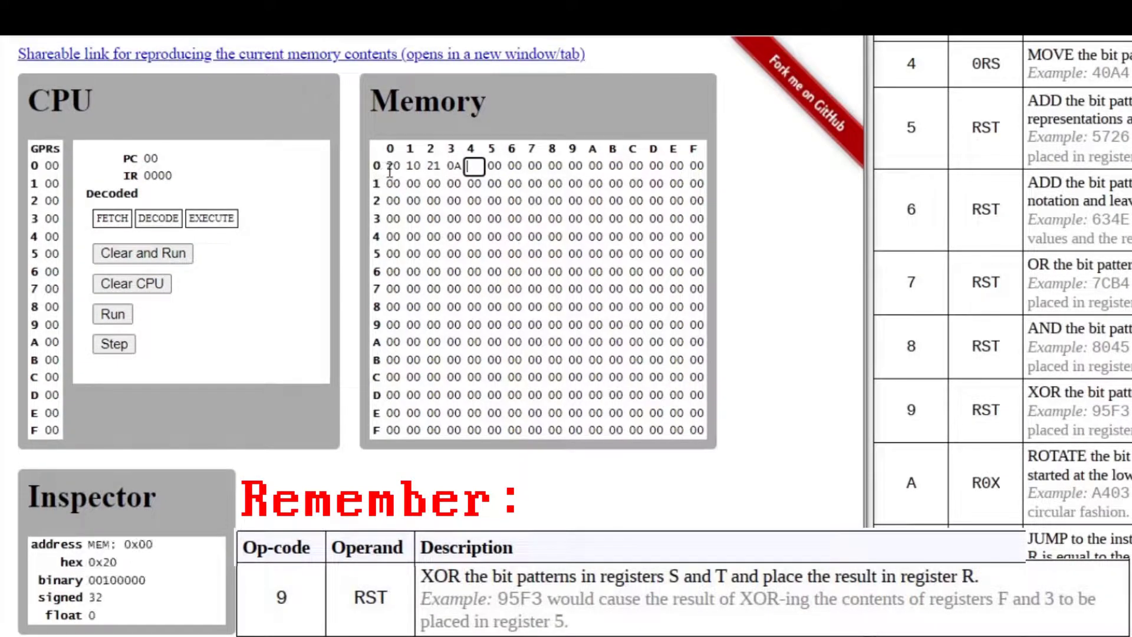
click(415, 166)
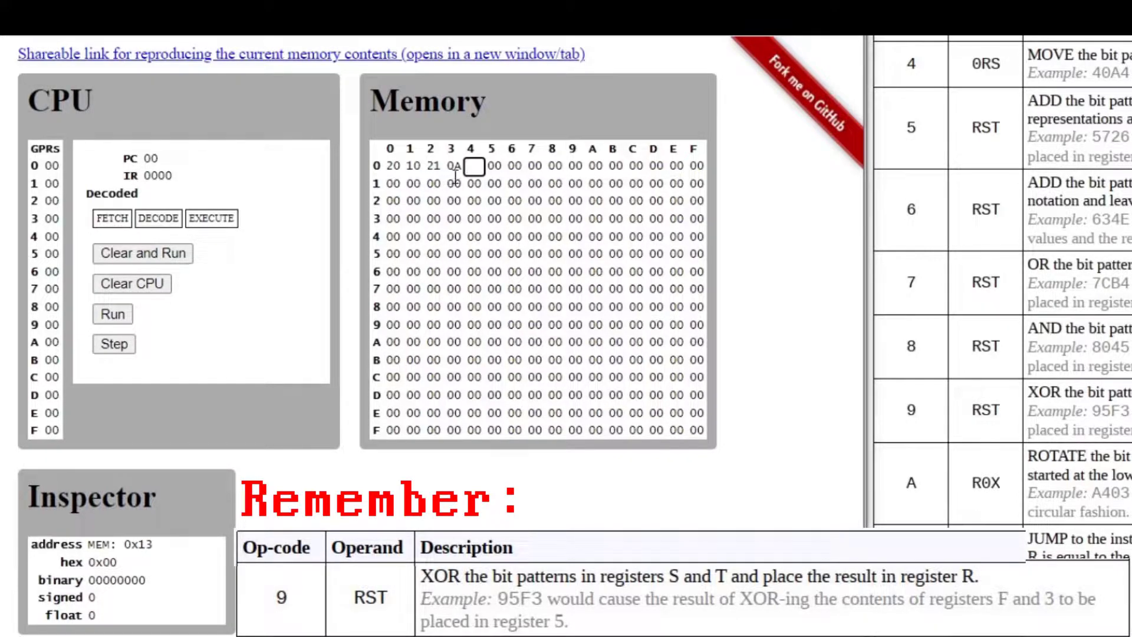
click(477, 163)
text(22)
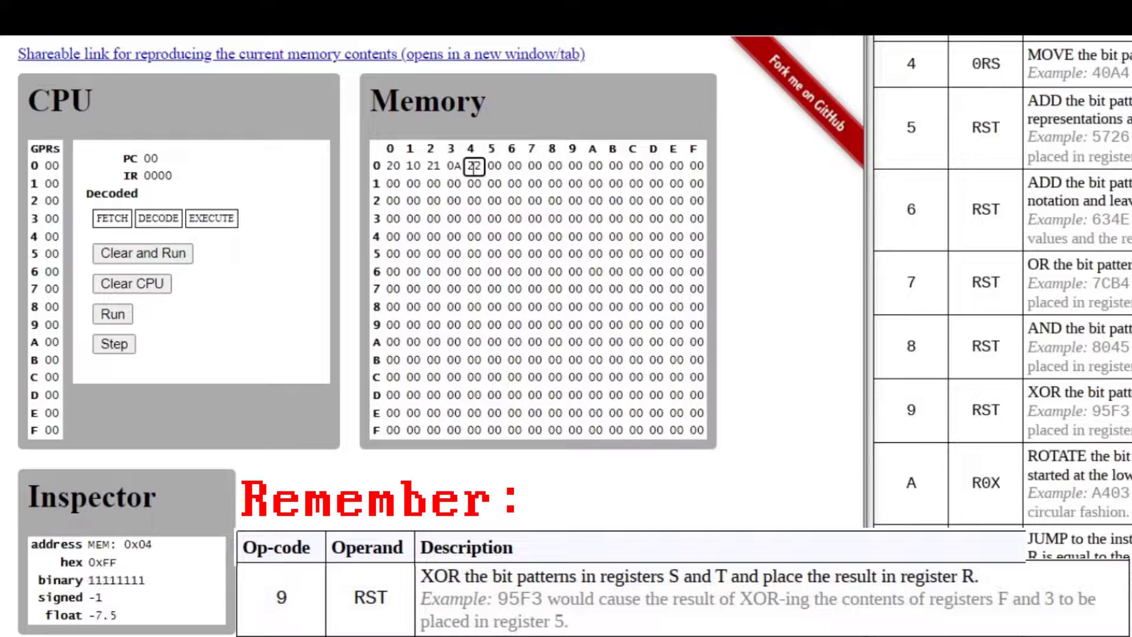
click(490, 165)
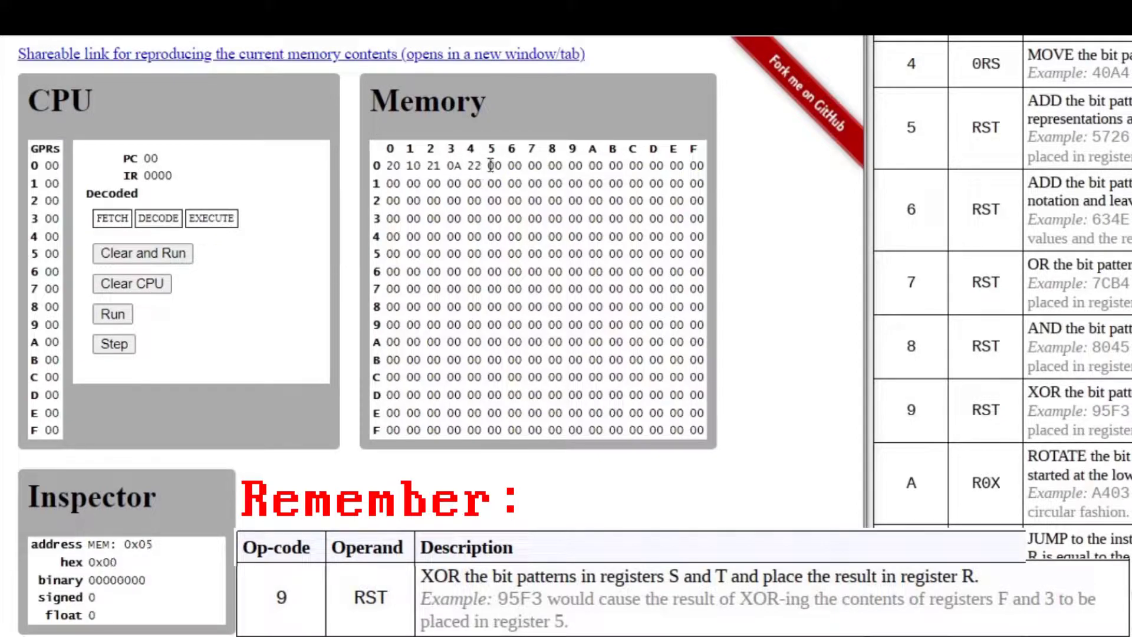
click(494, 165)
text( FF 23 01)
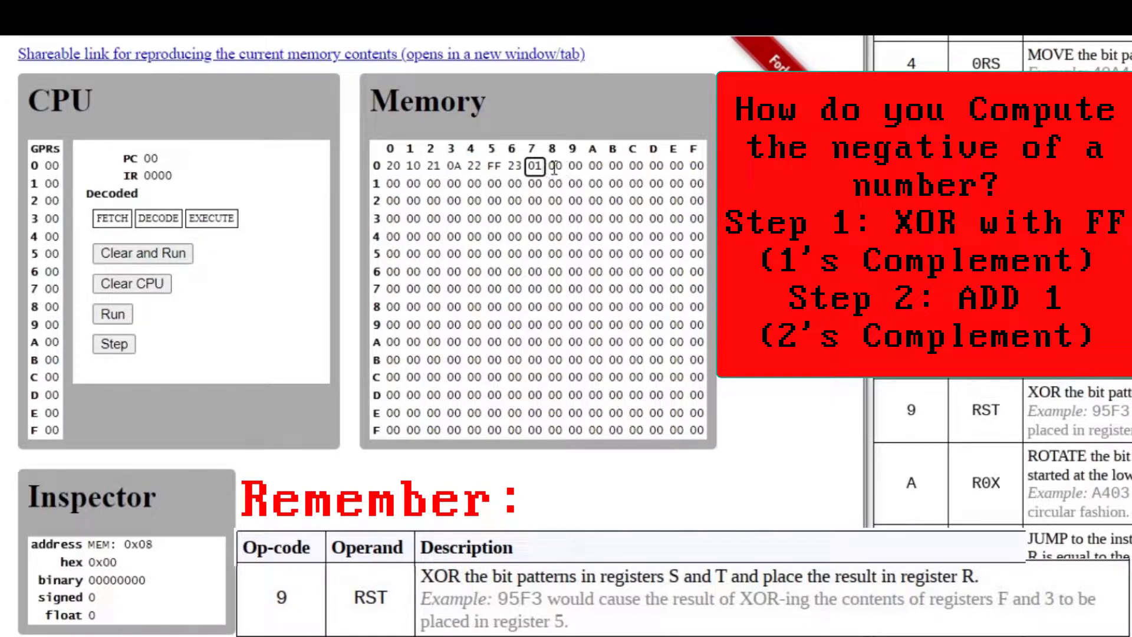
Enter the XOR opcode 94 at address 08, heading the instruction 94 12.
click(554, 165)
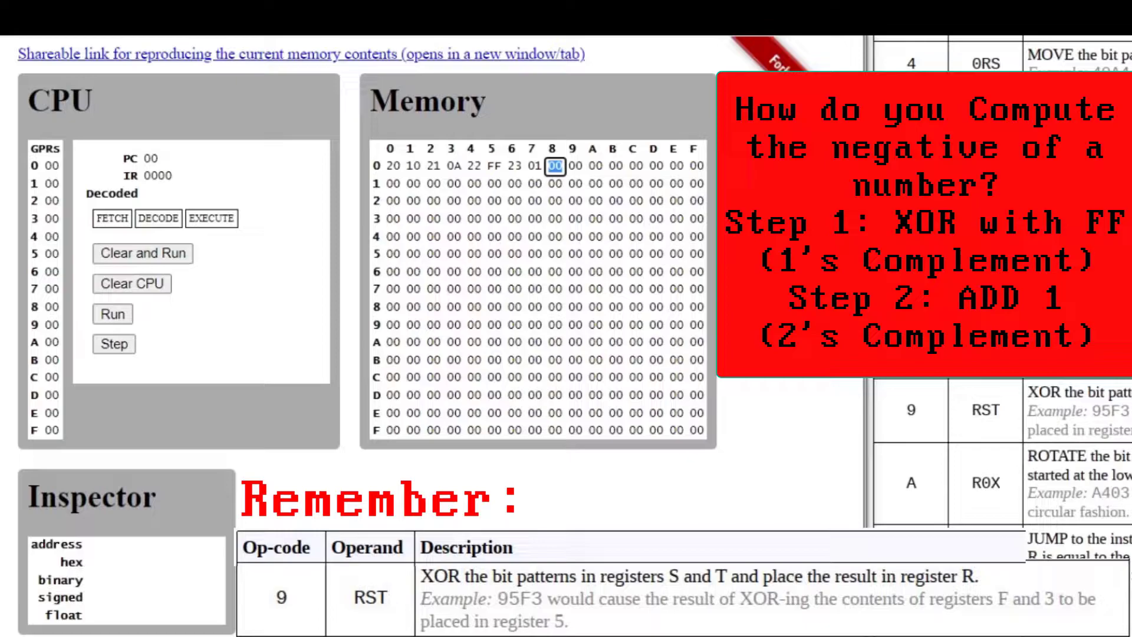
text(9)
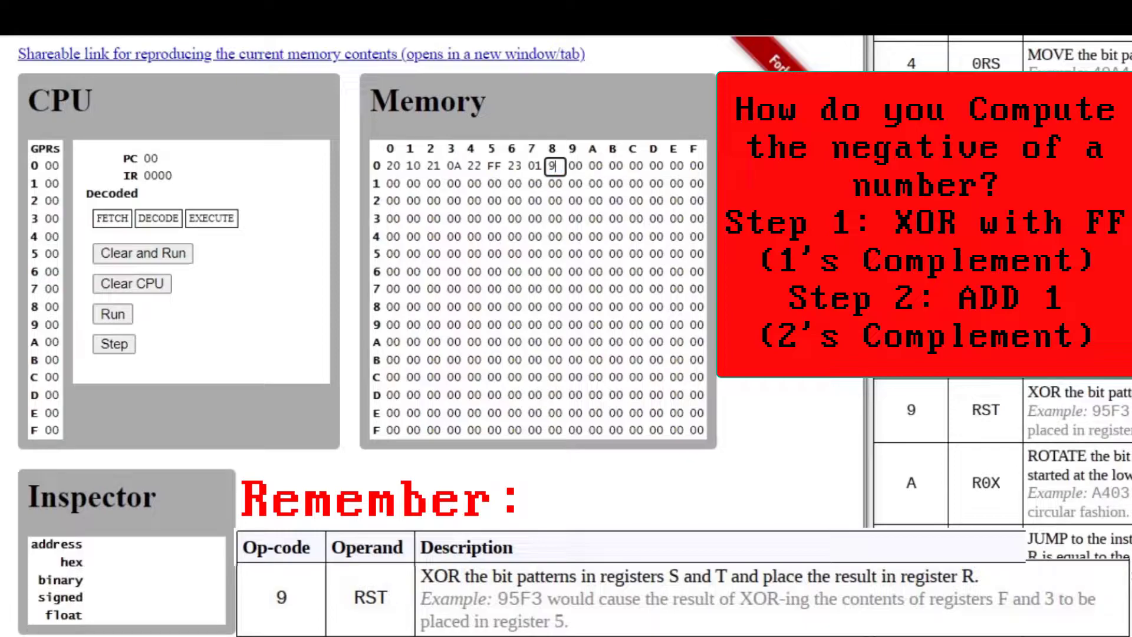
text(4)
click(574, 165)
text(12)
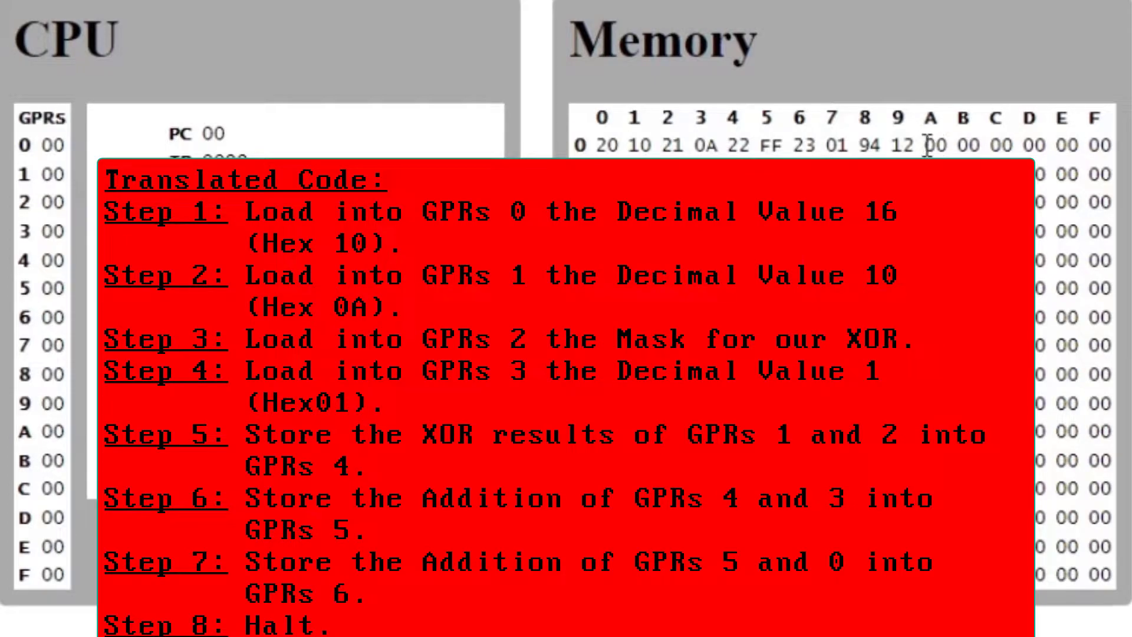
Enter the addition bytes 55 43 56 at addresses 0A–0C.
click(936, 145)
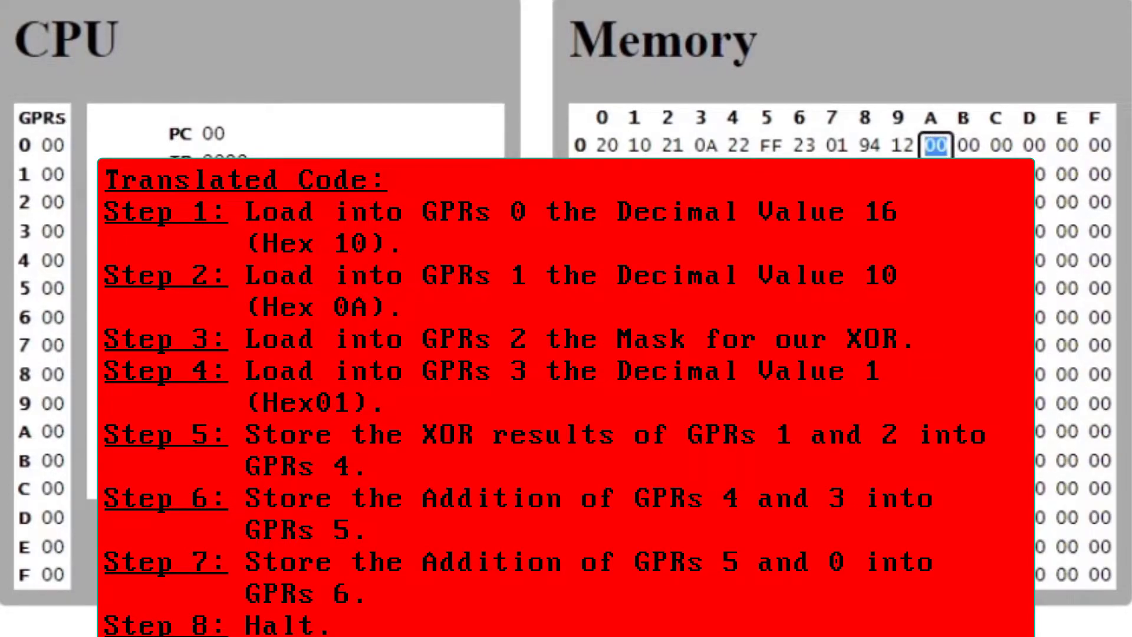
text(5)
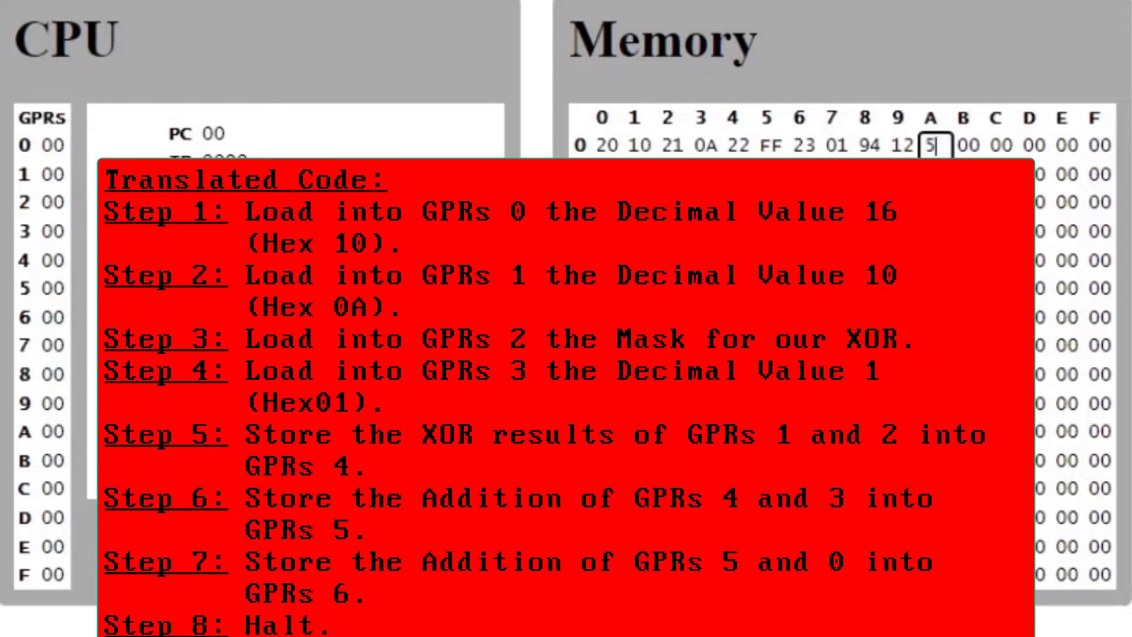
text(5)
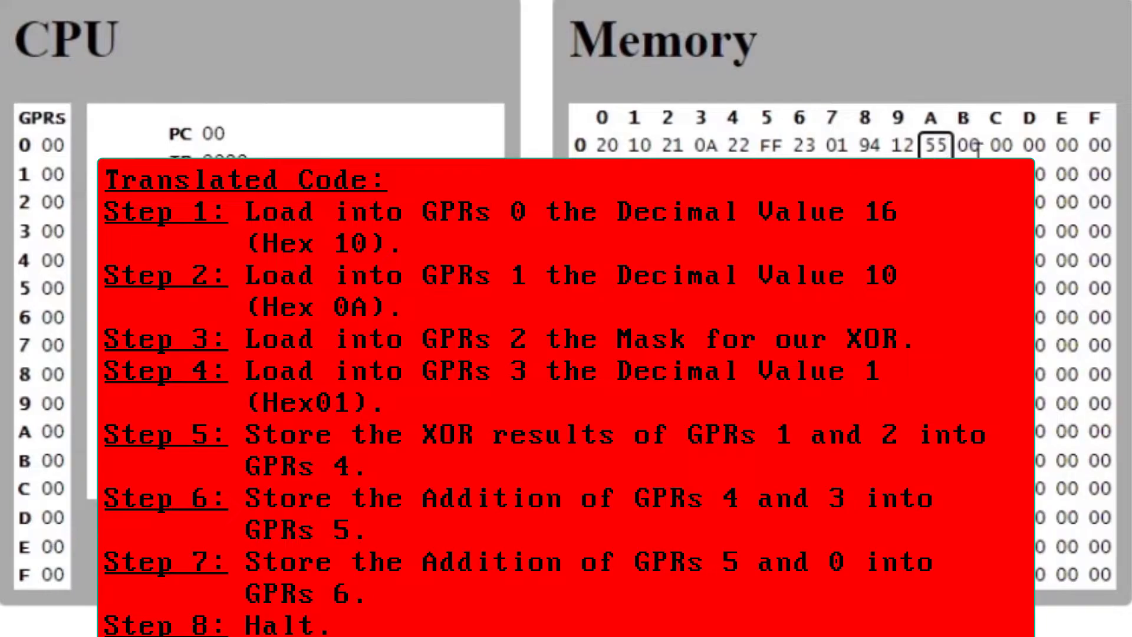
click(966, 146)
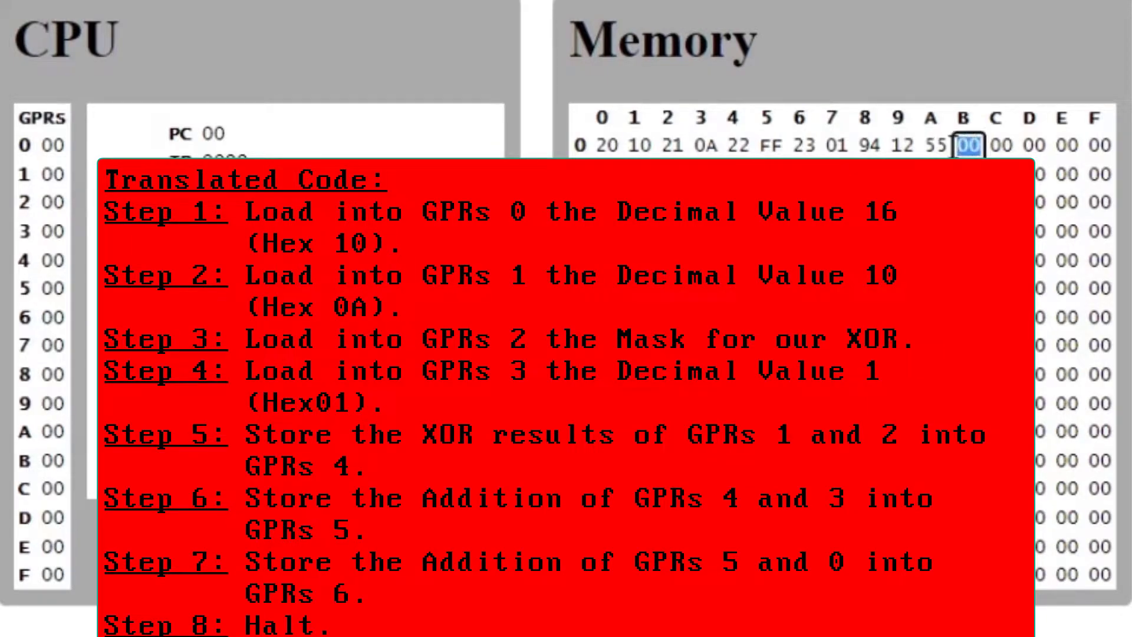
mouse_move(1090, 401)
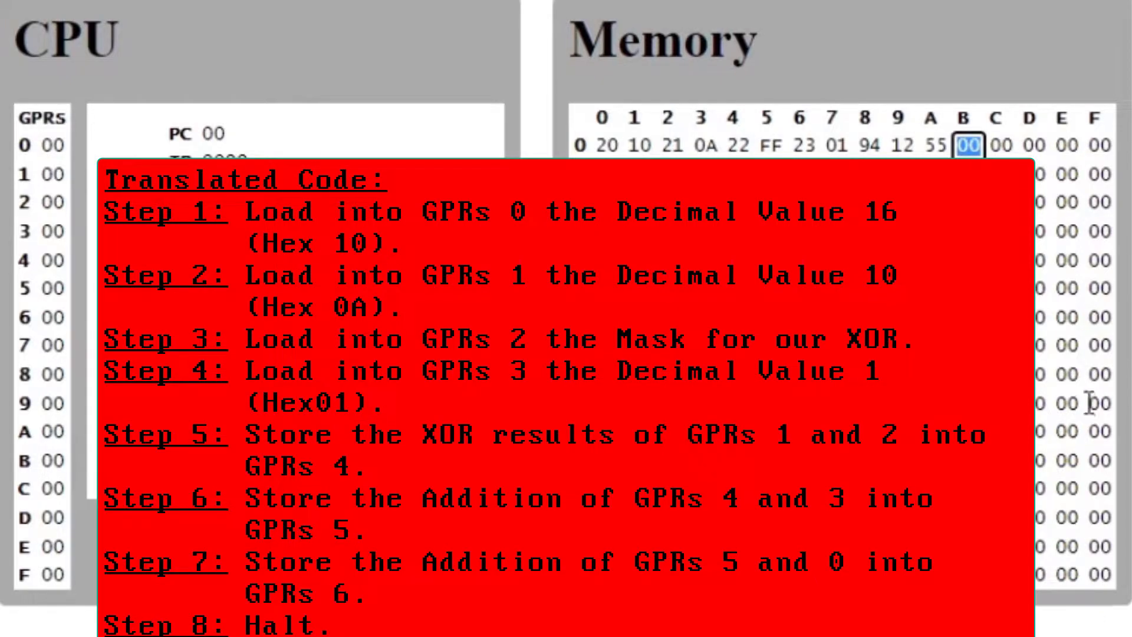
text(43)
click(999, 145)
text(5)
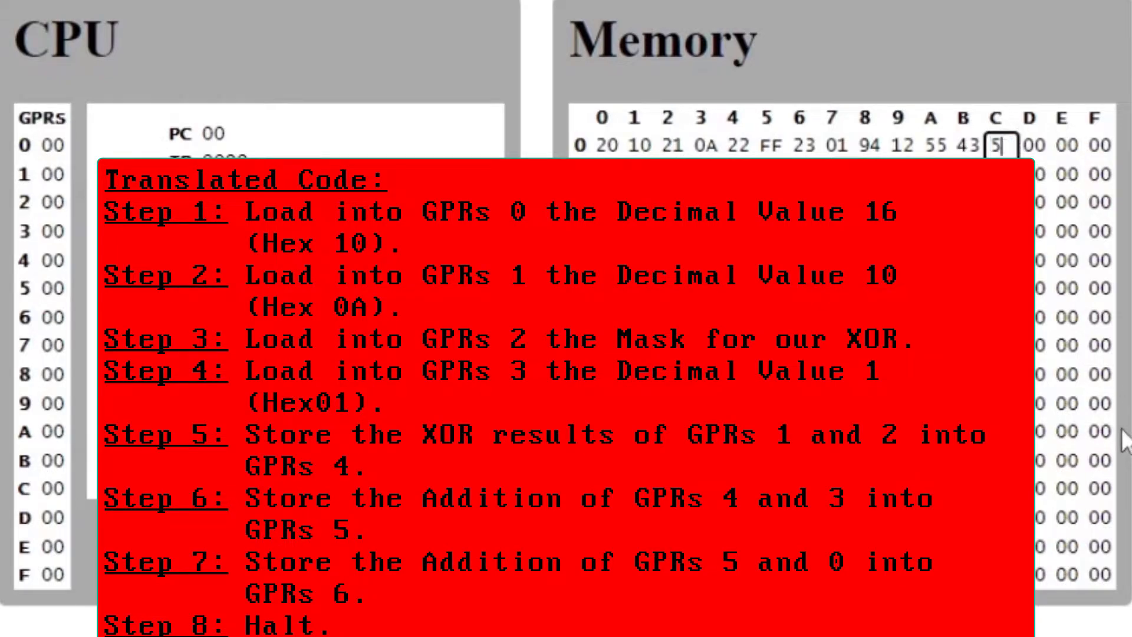
text(6)
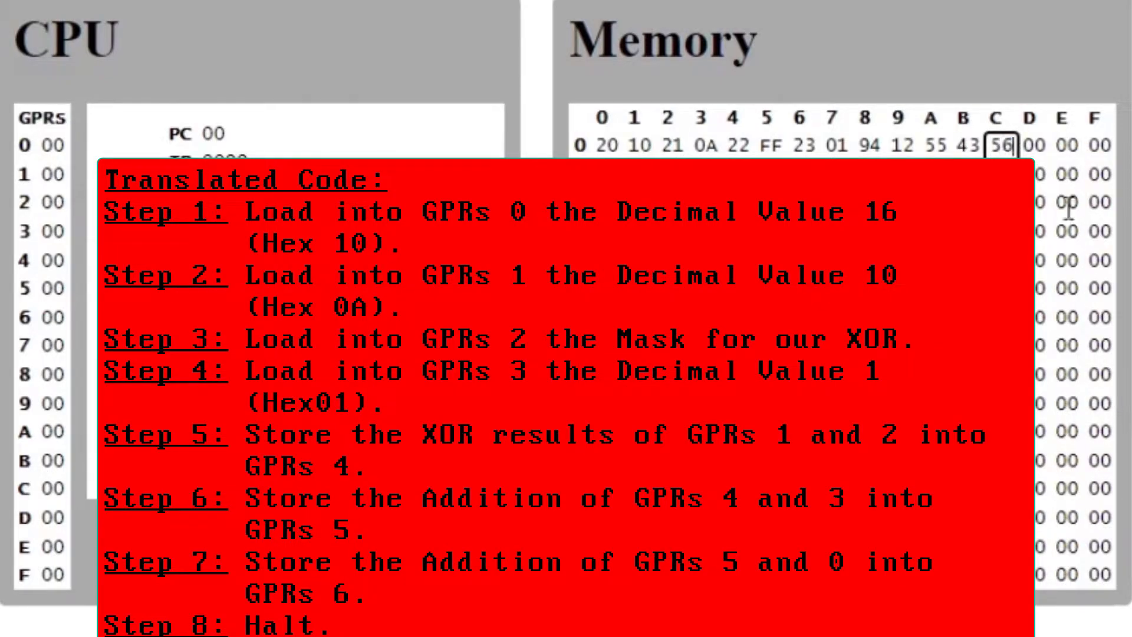
Enter 50 at address 0D, completing the second ADD before the C0 halt.
click(1032, 145)
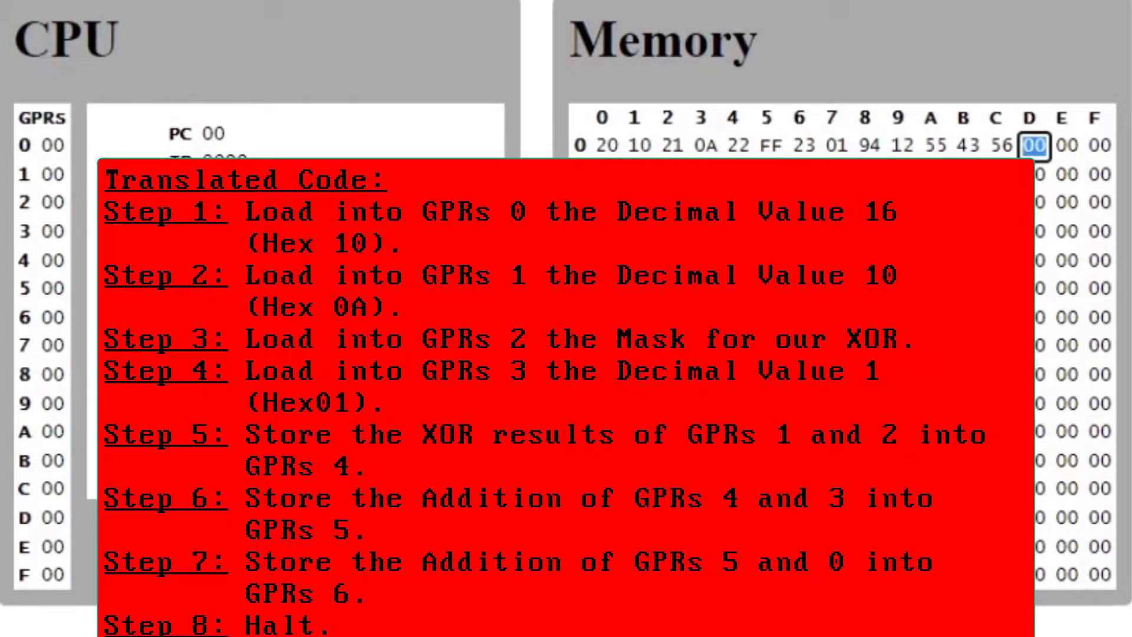
text(5)
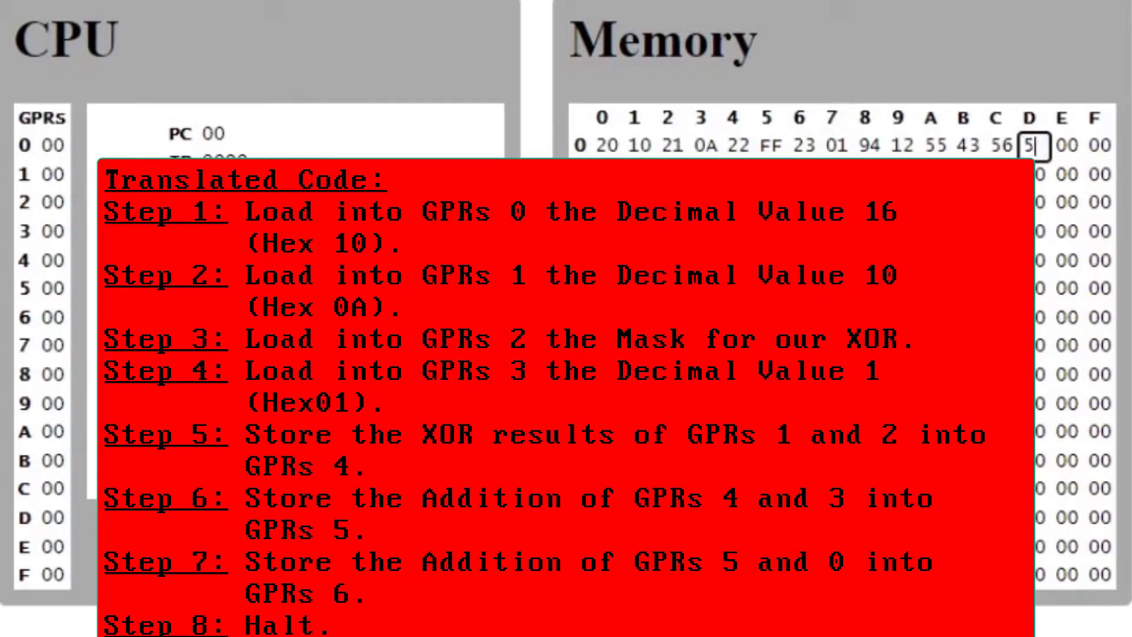
text(0)
click(1066, 145)
text(C)
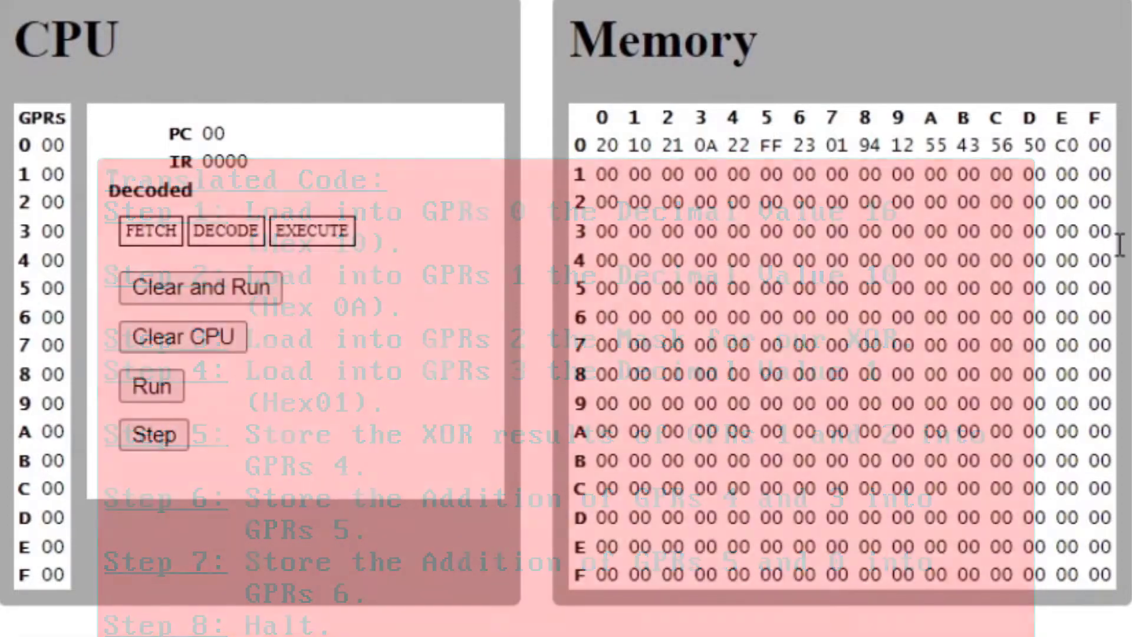
Step through the first two loads so register 0 holds 10 and register 1 holds 0A.
click(153, 434)
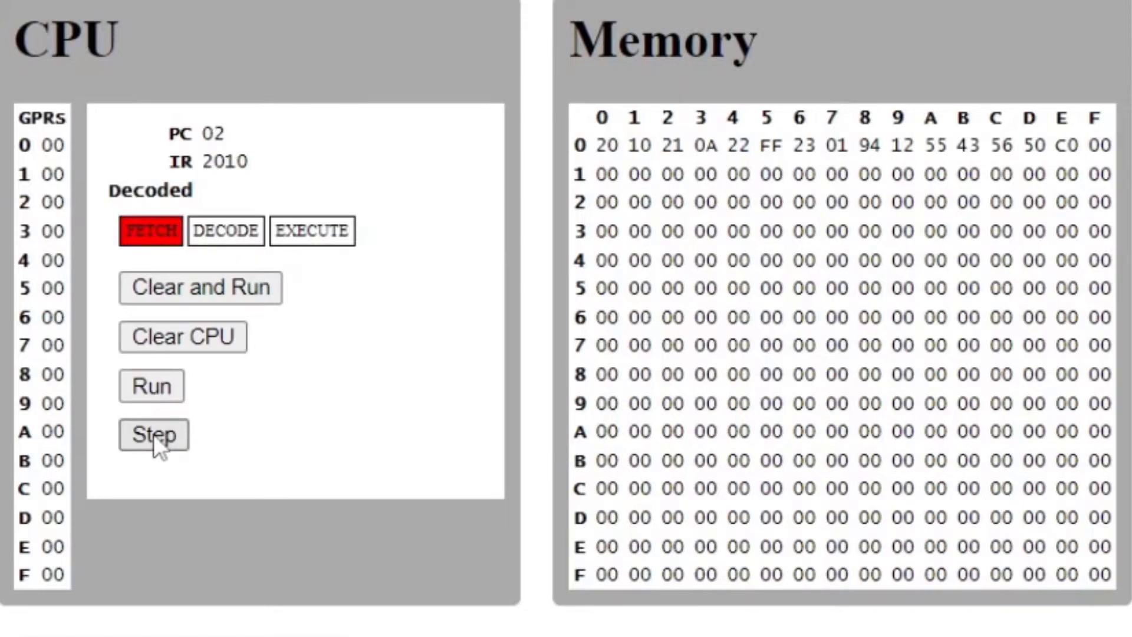
click(152, 434)
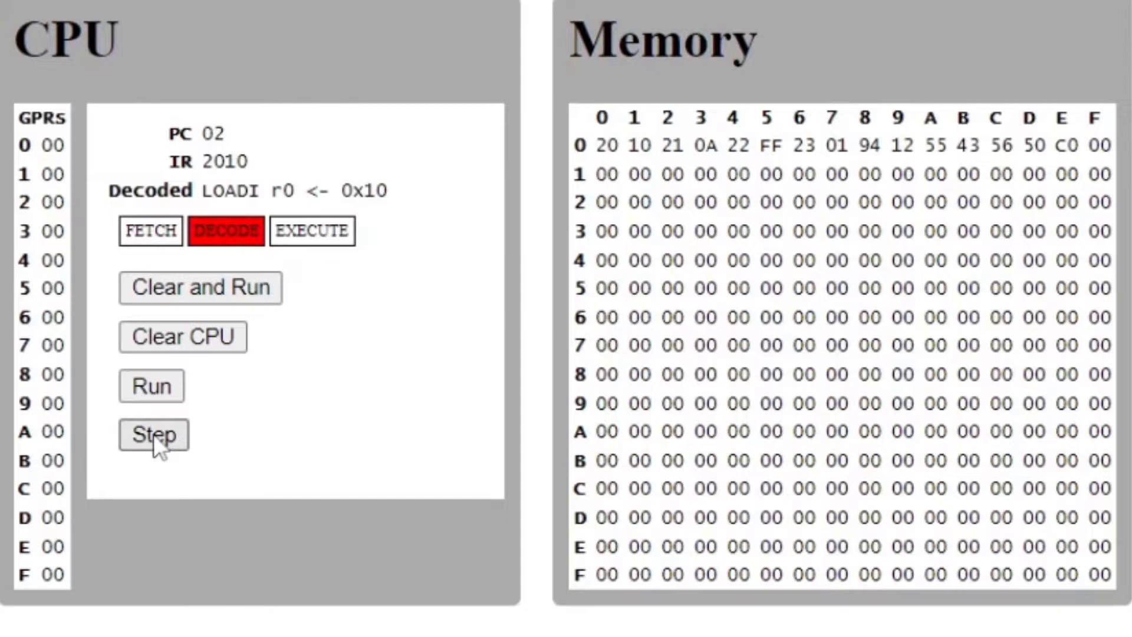
click(152, 434)
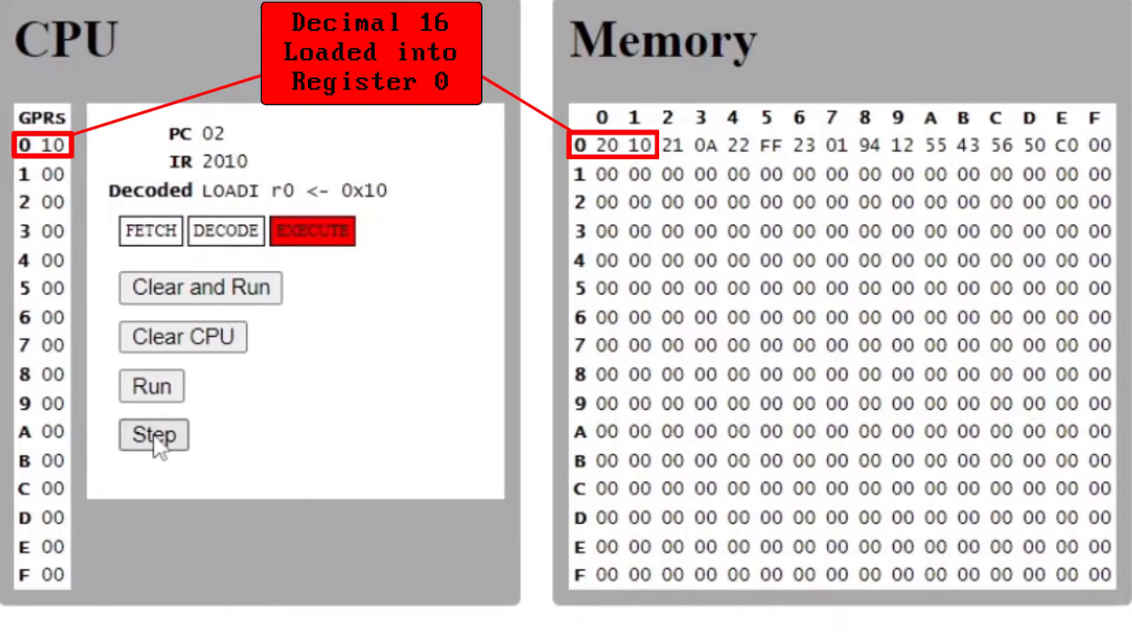
click(152, 434)
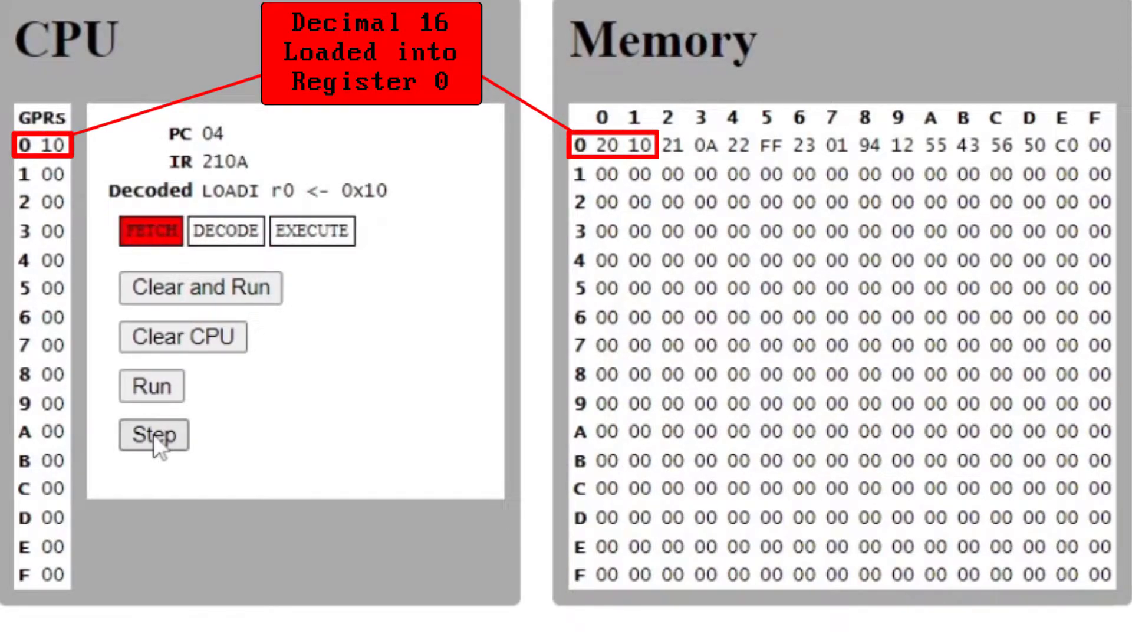
click(153, 434)
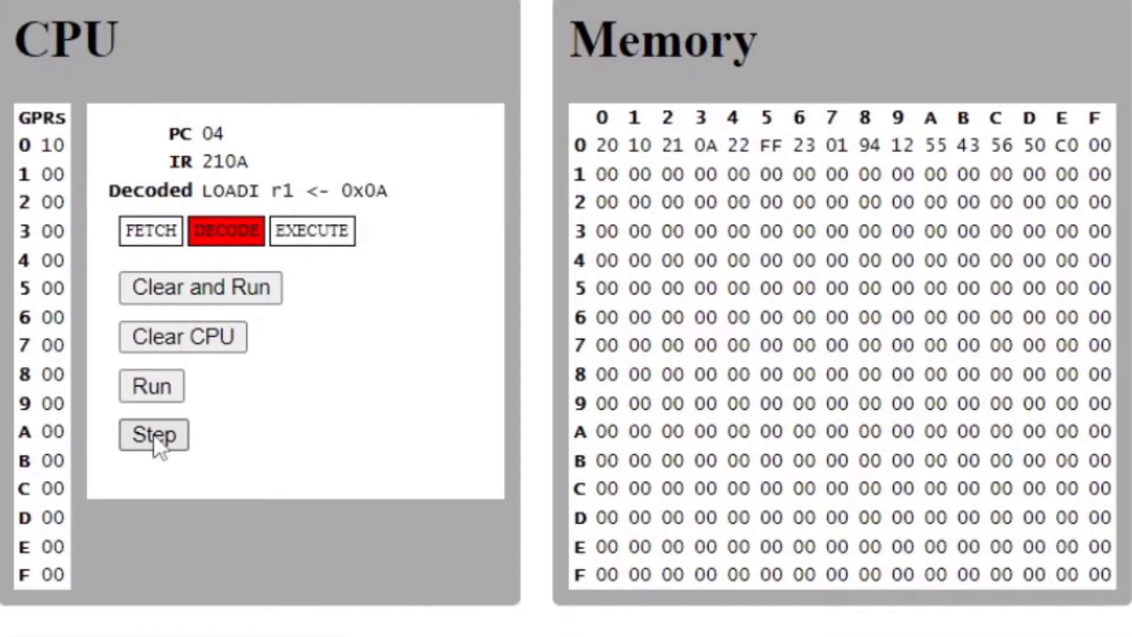
click(152, 434)
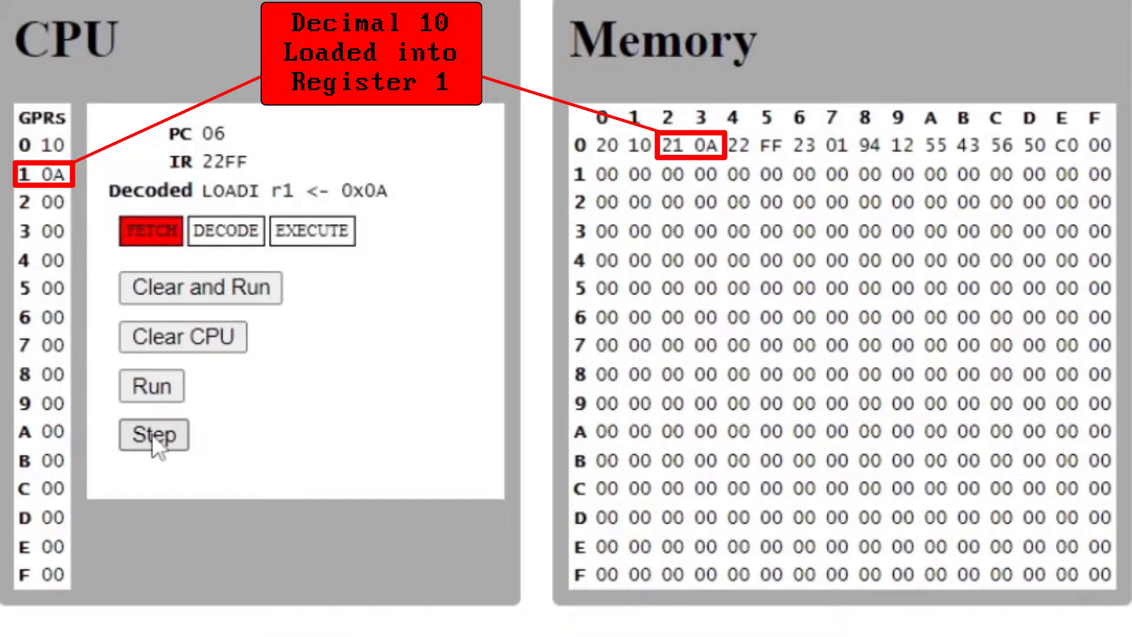
Step through loading FF into register 2 and 01 into register 3.
click(152, 433)
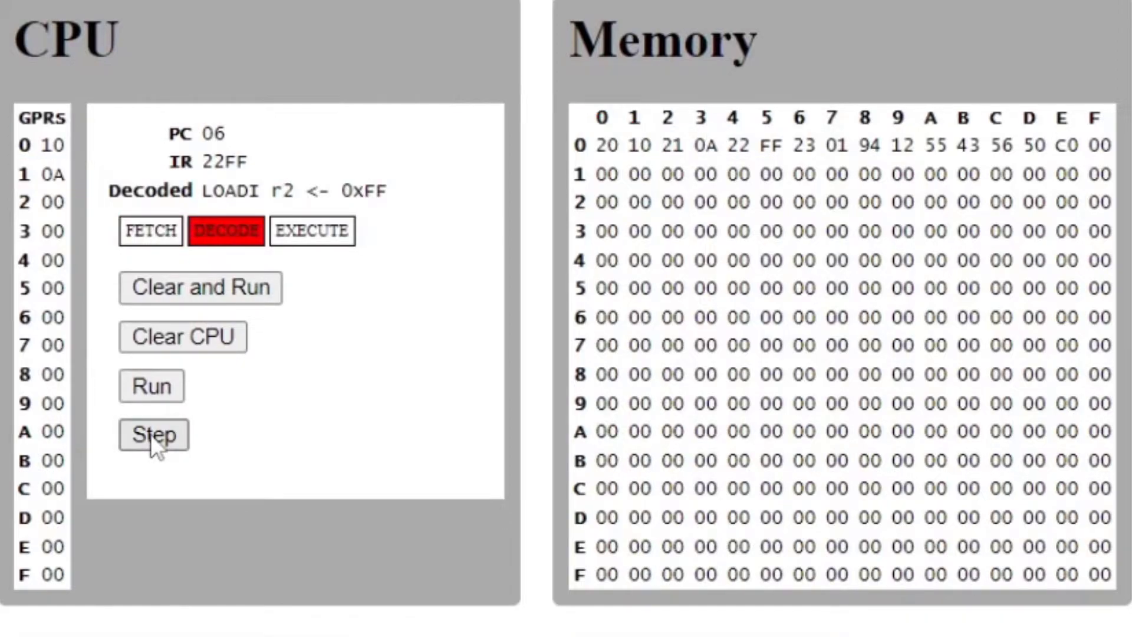
click(152, 434)
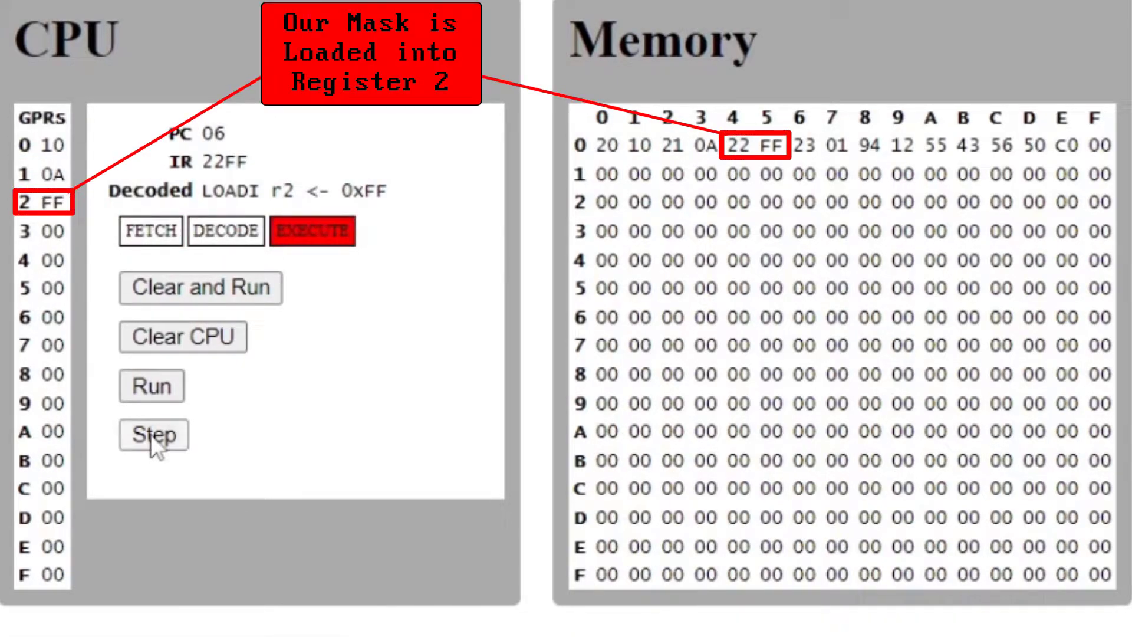
click(154, 434)
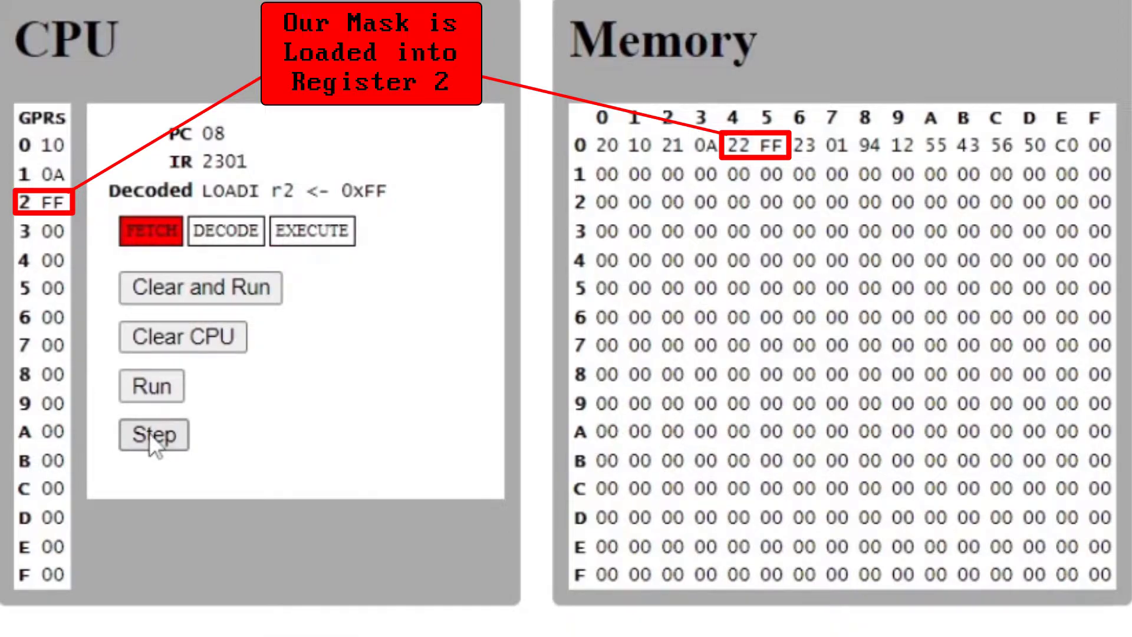
click(152, 435)
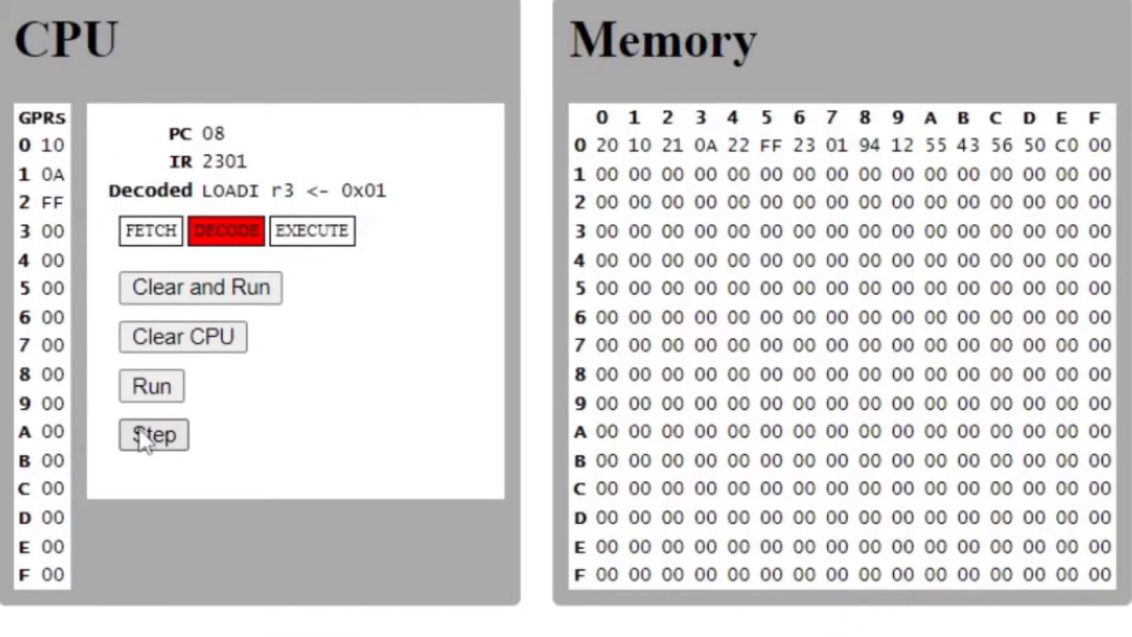
click(152, 435)
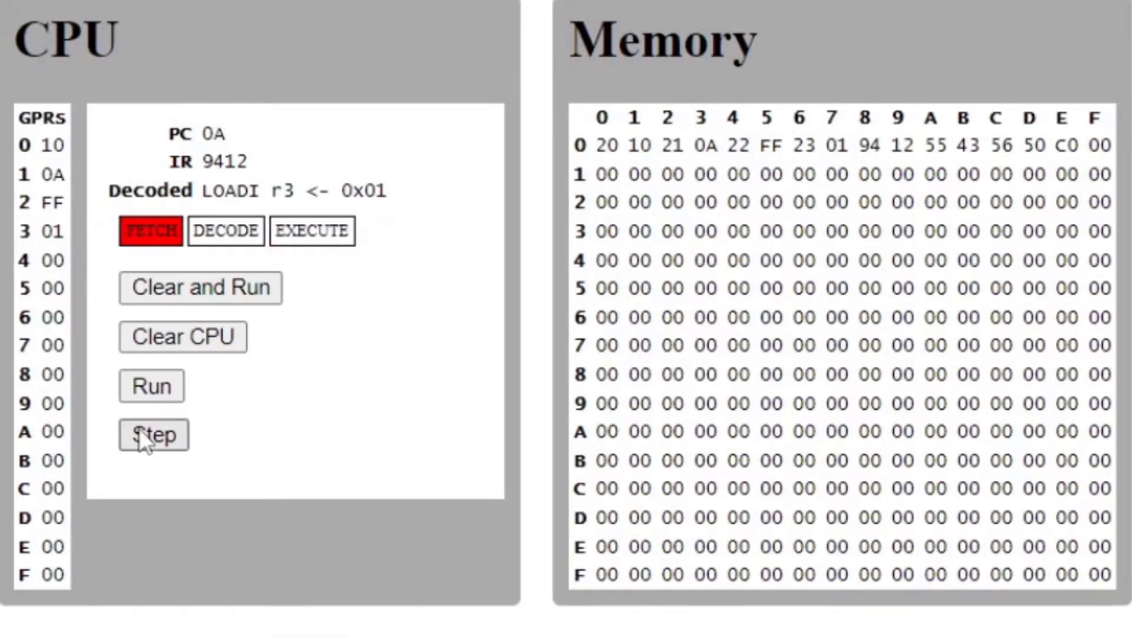
Step the XOR into register 4 (F5) and first addition (F6), then decode ADD r6.
click(153, 435)
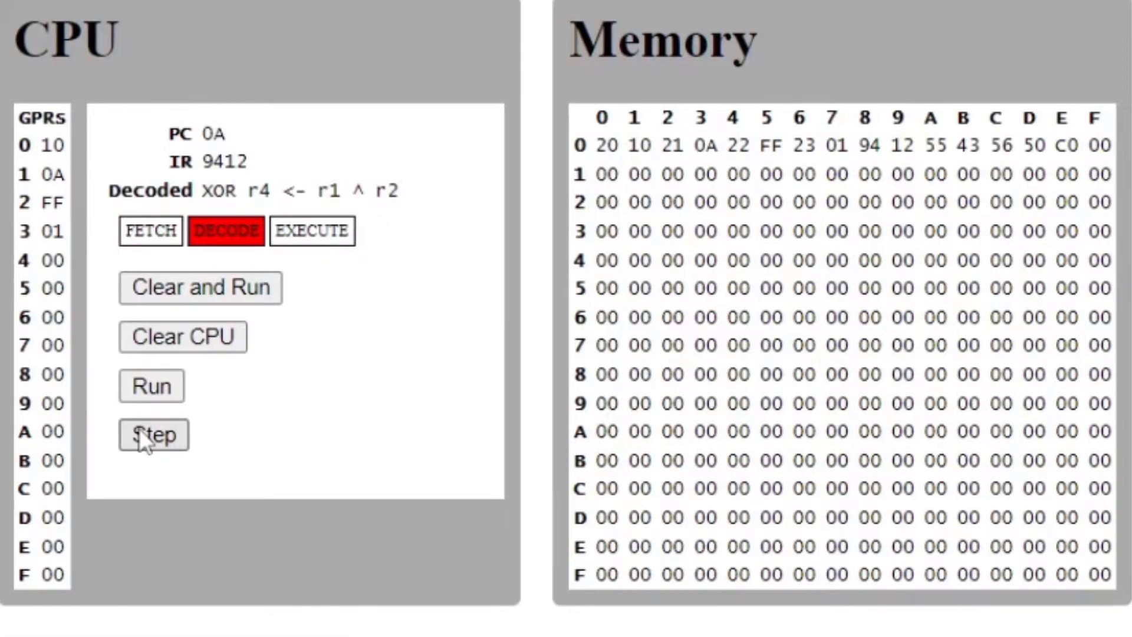
click(152, 435)
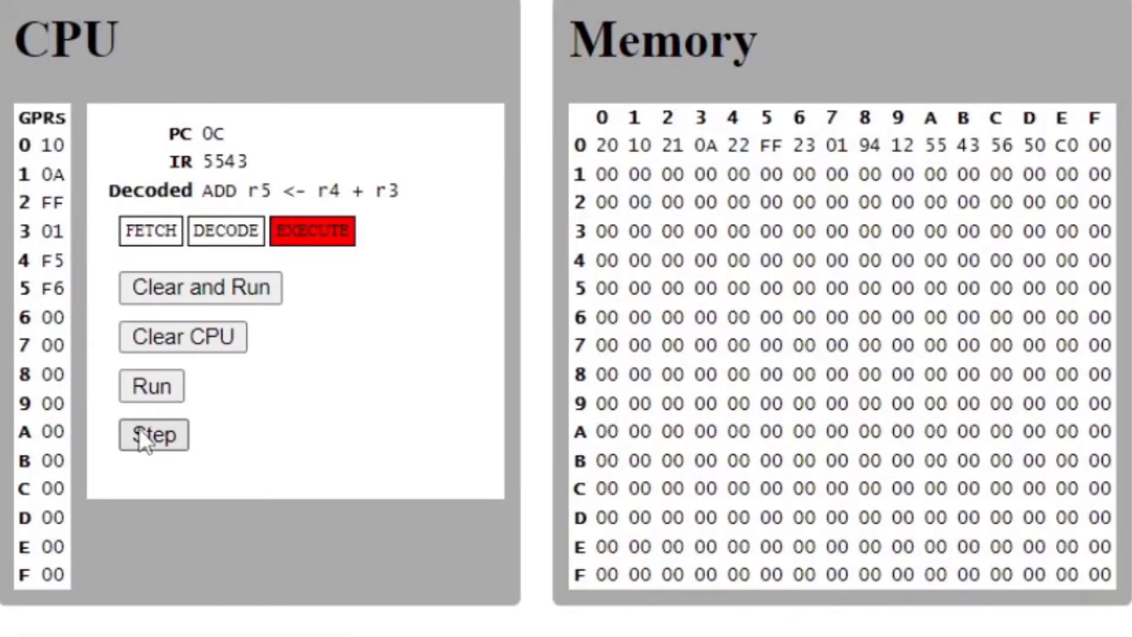
click(152, 435)
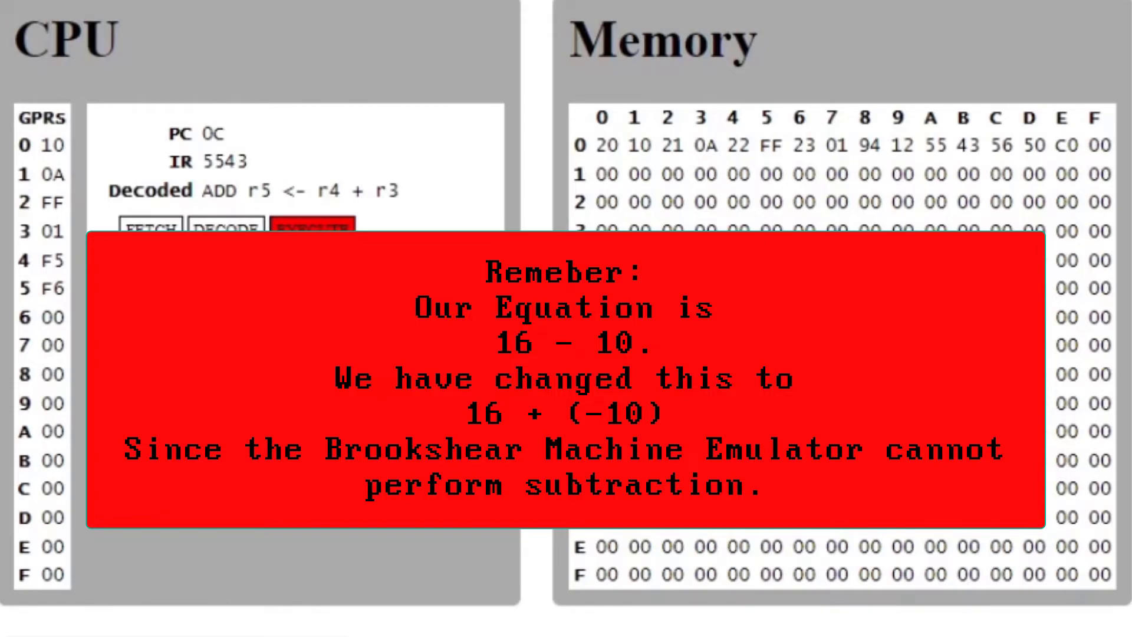
click(152, 436)
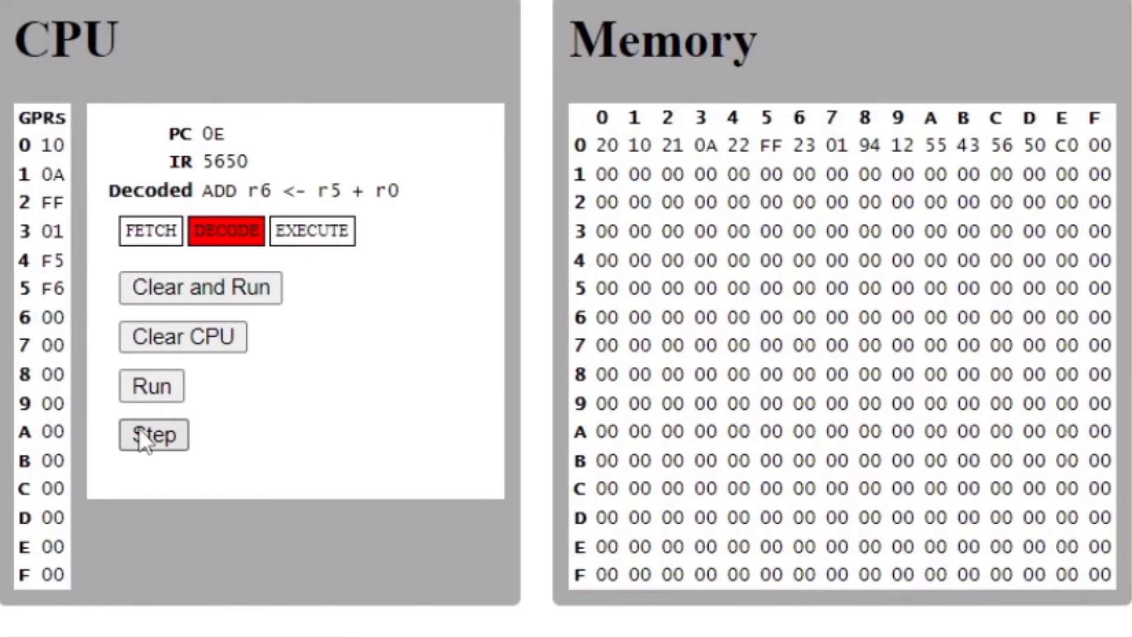